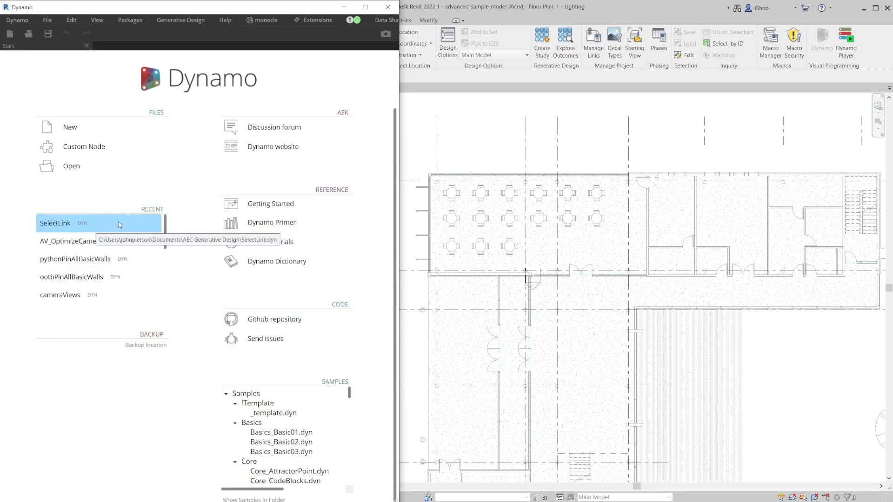
Open the SelectLink graph from the Recent files list
double_click(55, 223)
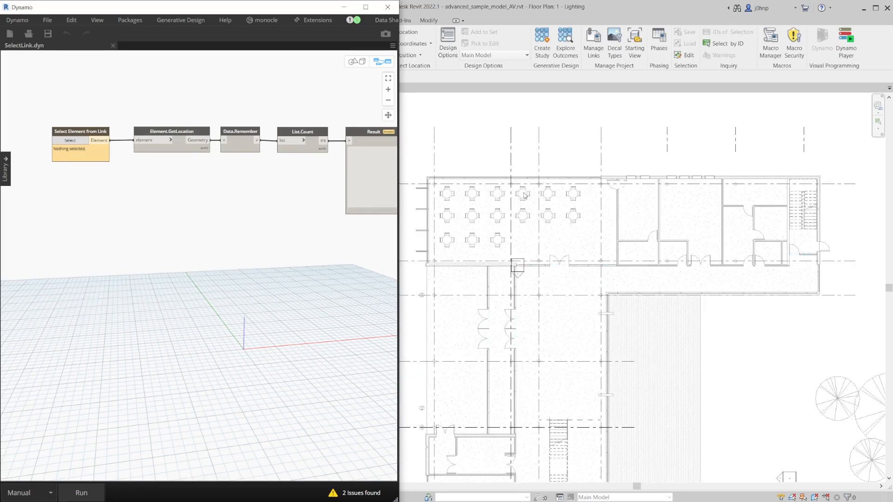
text(select link)
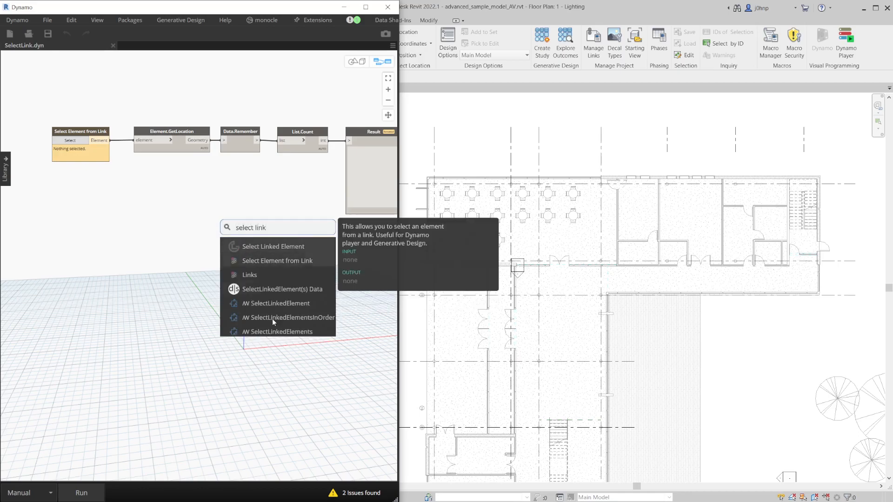
mouse_move(273, 300)
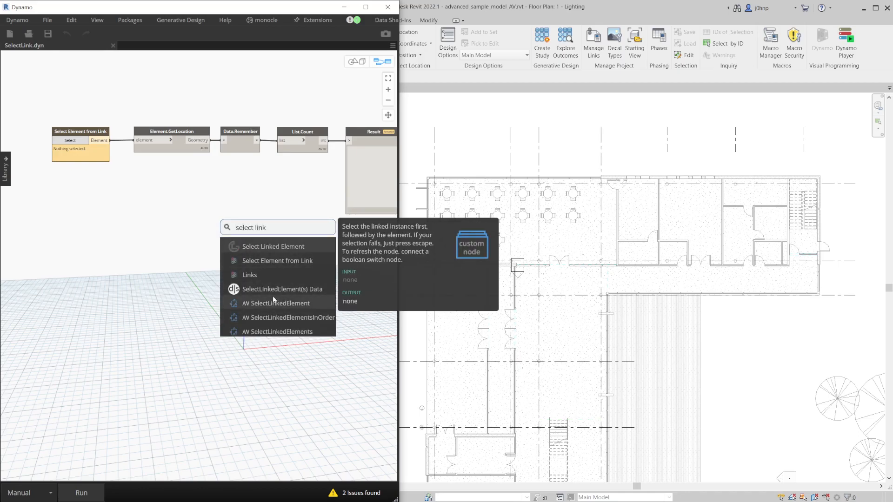
mouse_move(260, 289)
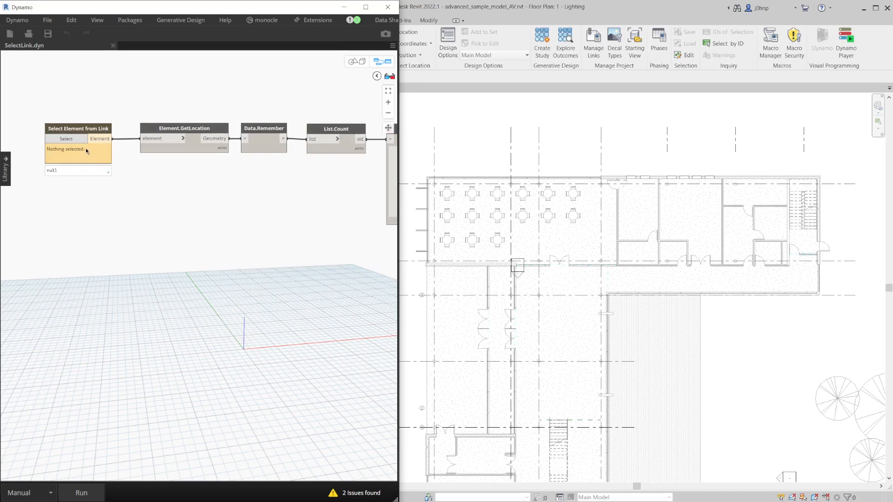
mouse_move(66, 139)
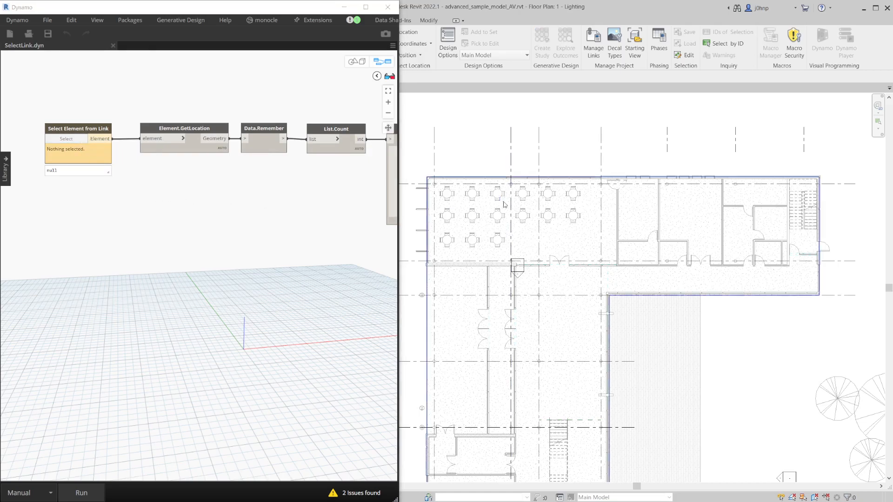
mouse_move(523, 219)
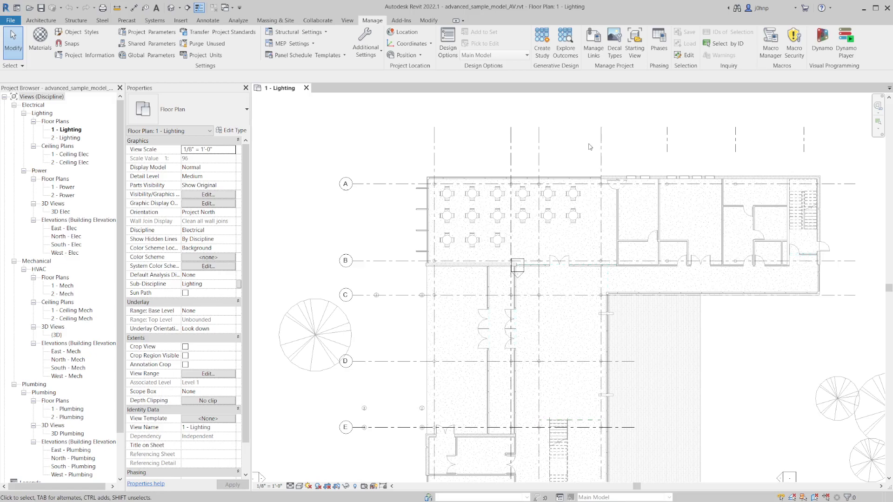
Create a new Generative Design study using the SelectLink study type
click(541, 42)
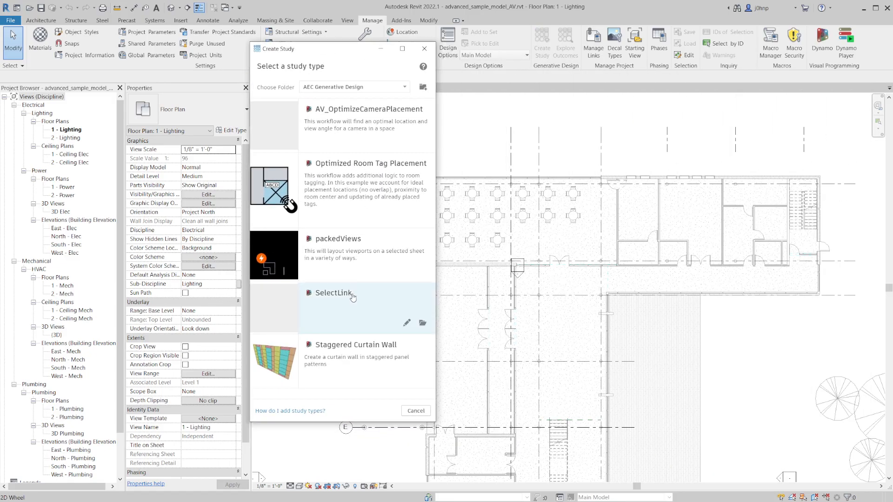
click(331, 293)
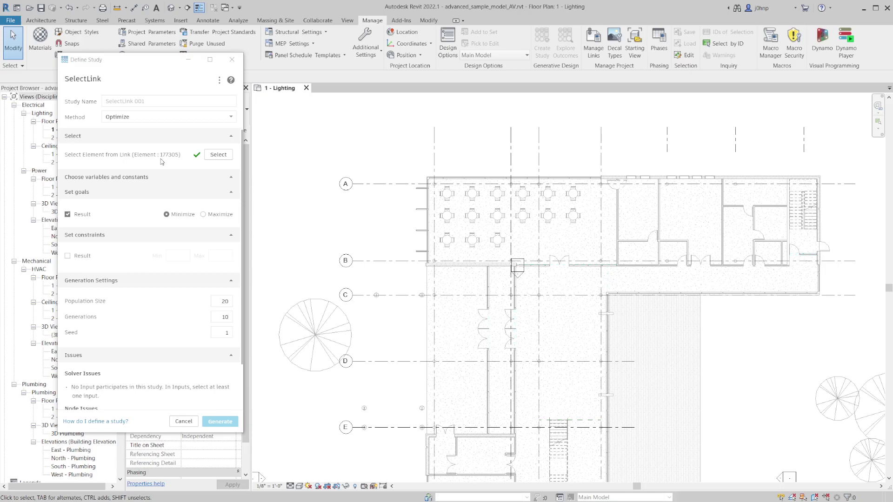
mouse_move(518, 234)
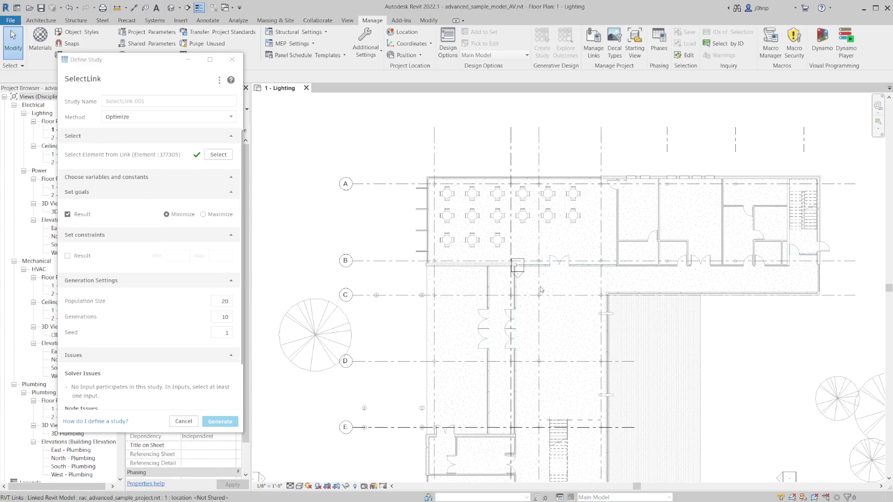
mouse_move(515, 315)
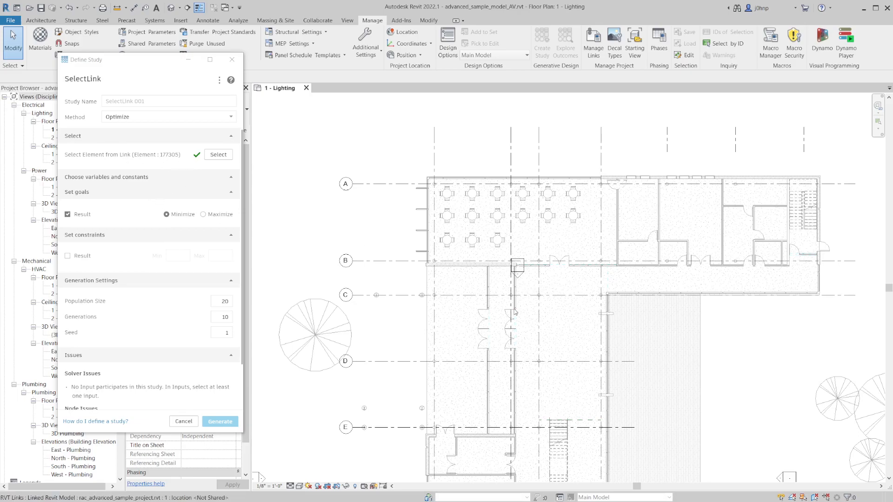
mouse_move(515, 311)
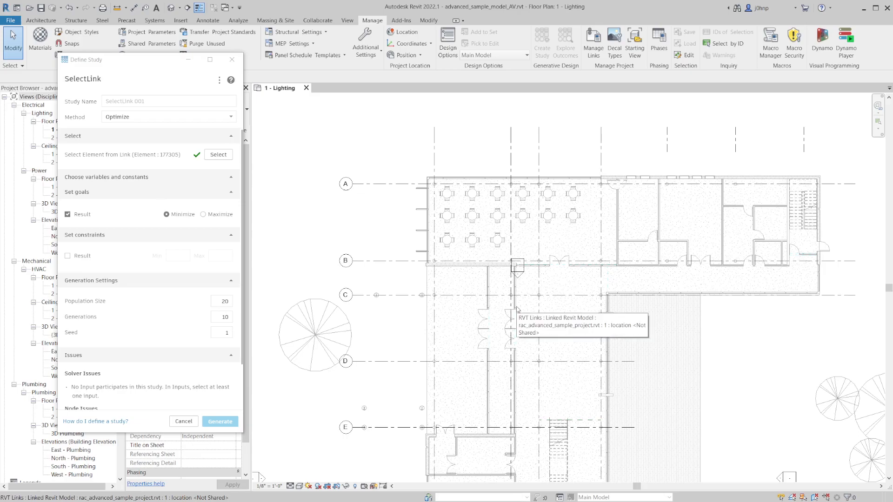
mouse_move(166, 298)
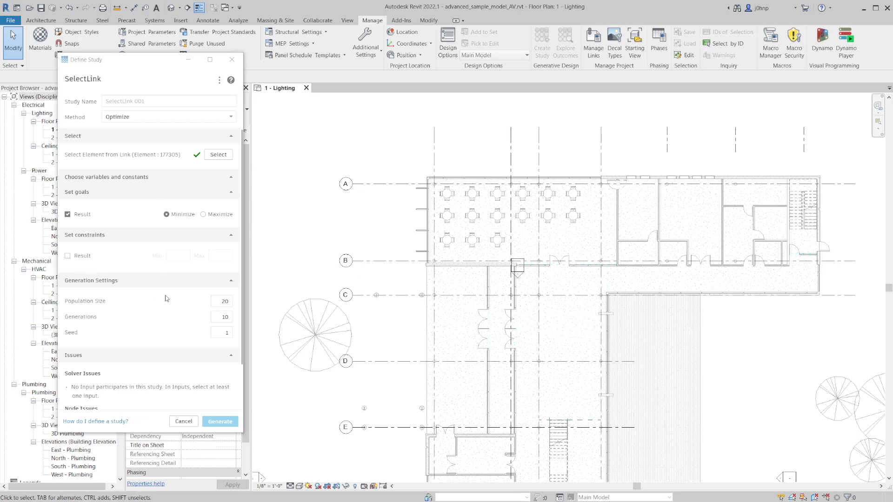
mouse_move(156, 301)
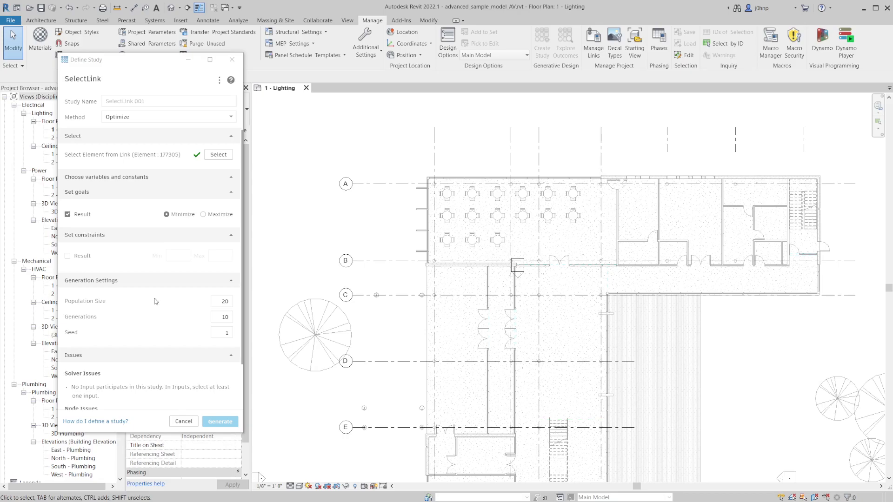
mouse_move(827, 320)
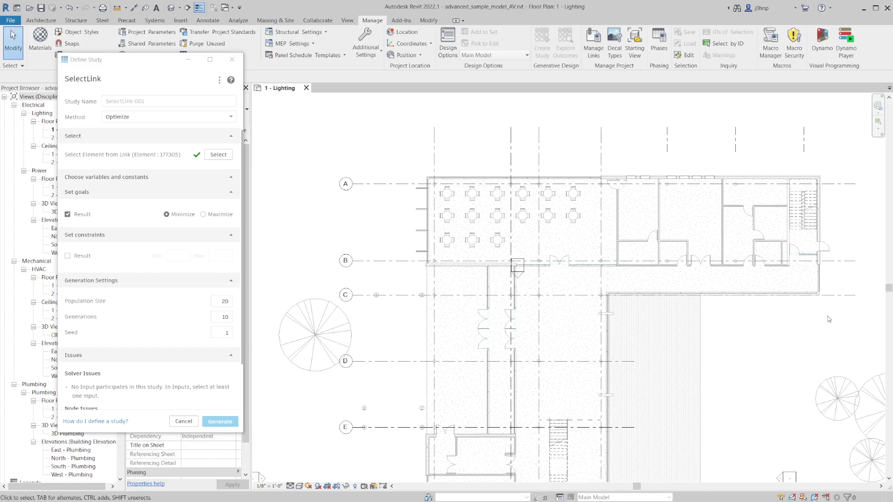